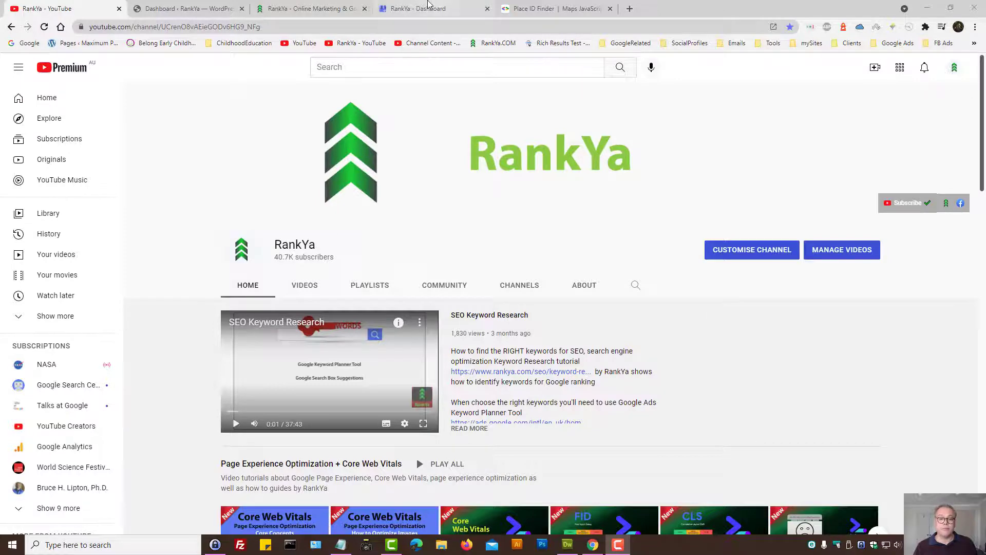
Show the Get more reviews card on the RankYa dashboard.
click(418, 8)
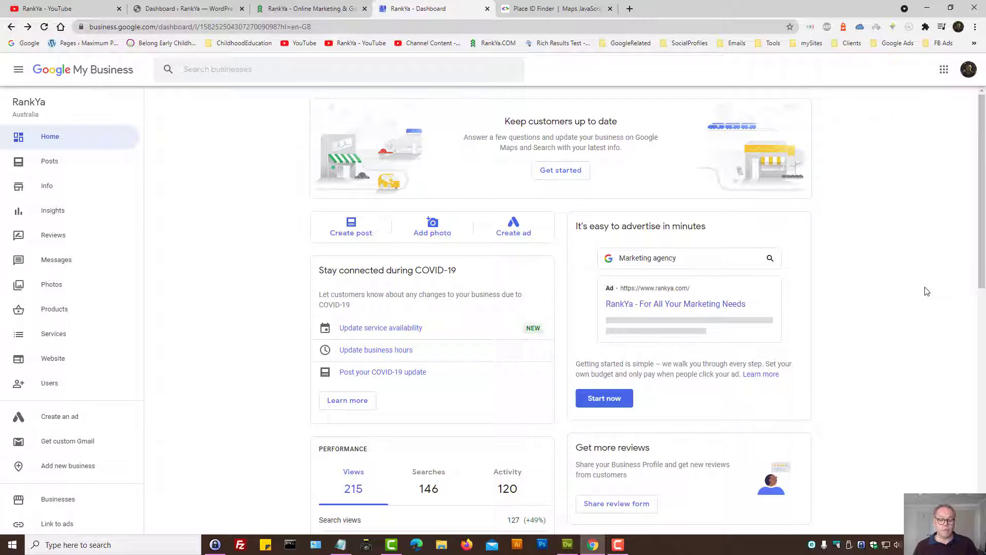
mouse_move(94, 69)
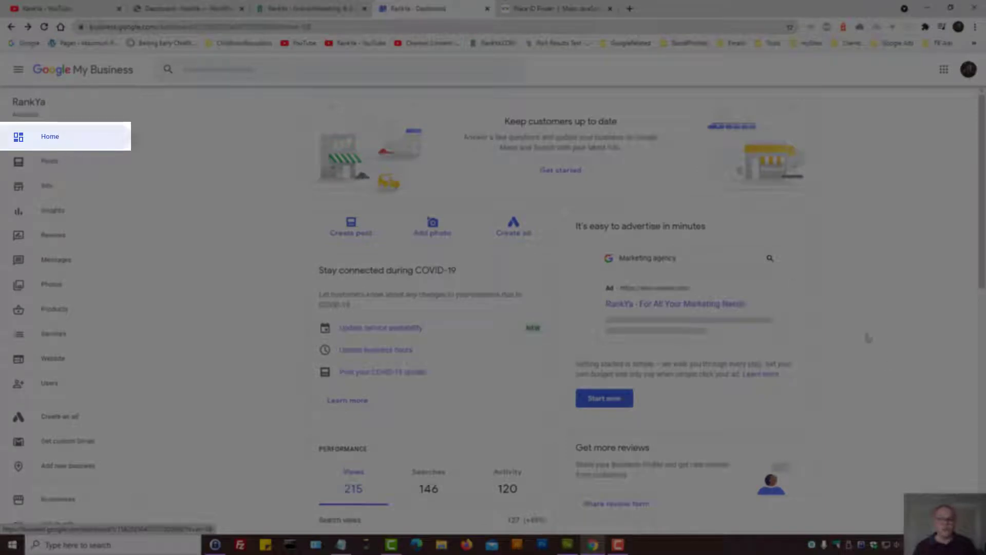
scroll(down, 3)
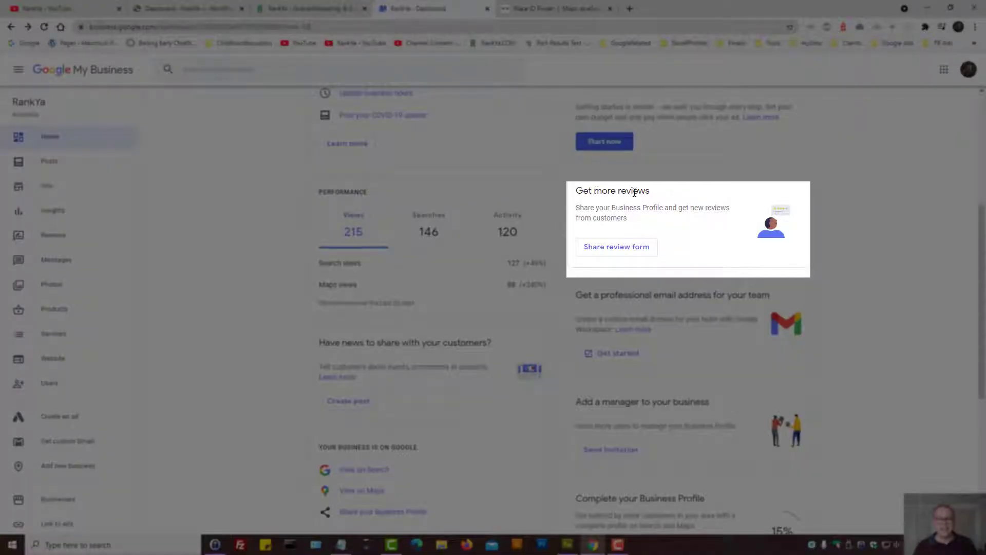
mouse_move(620, 247)
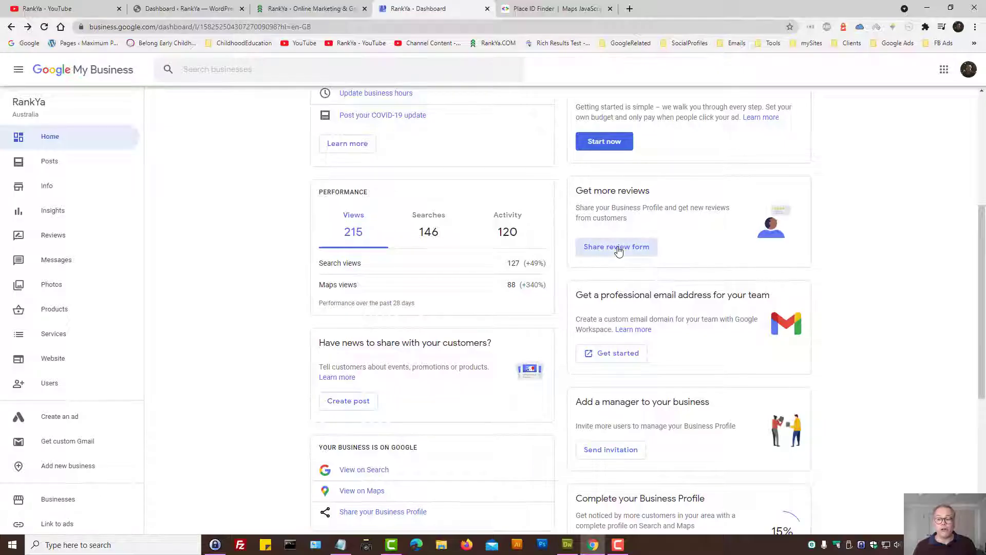
Copy the review request link from Share review form and test it in a new tab.
click(616, 246)
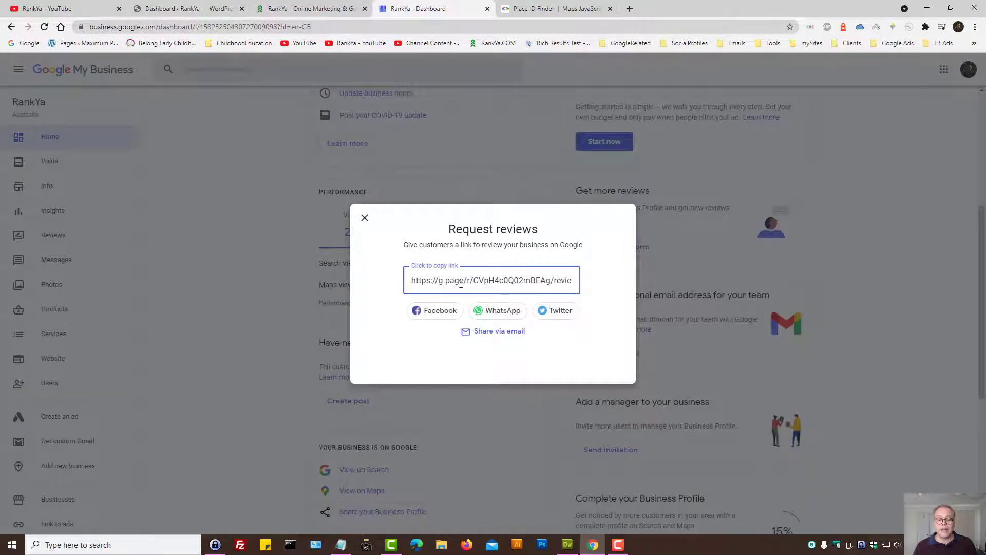
click(492, 279)
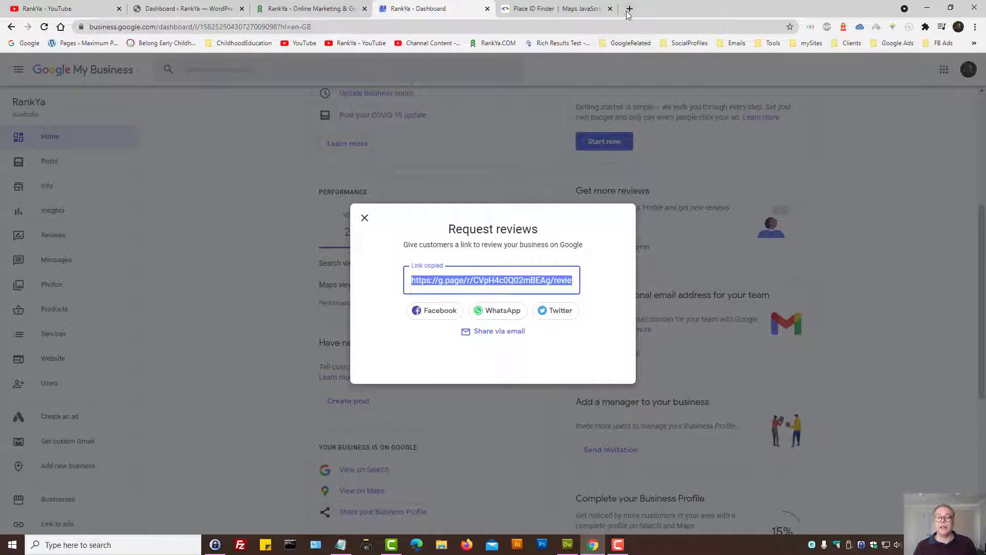
click(629, 9)
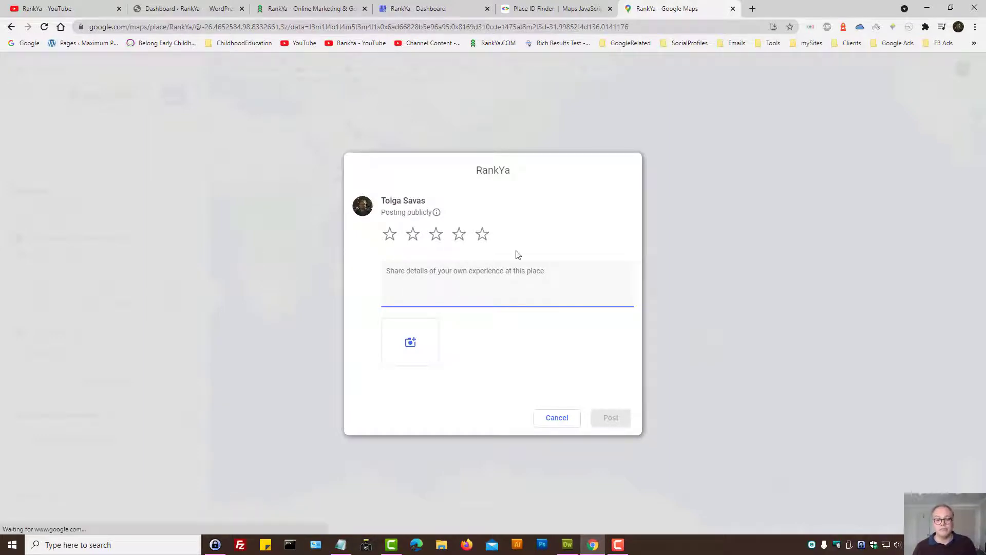
mouse_move(434, 8)
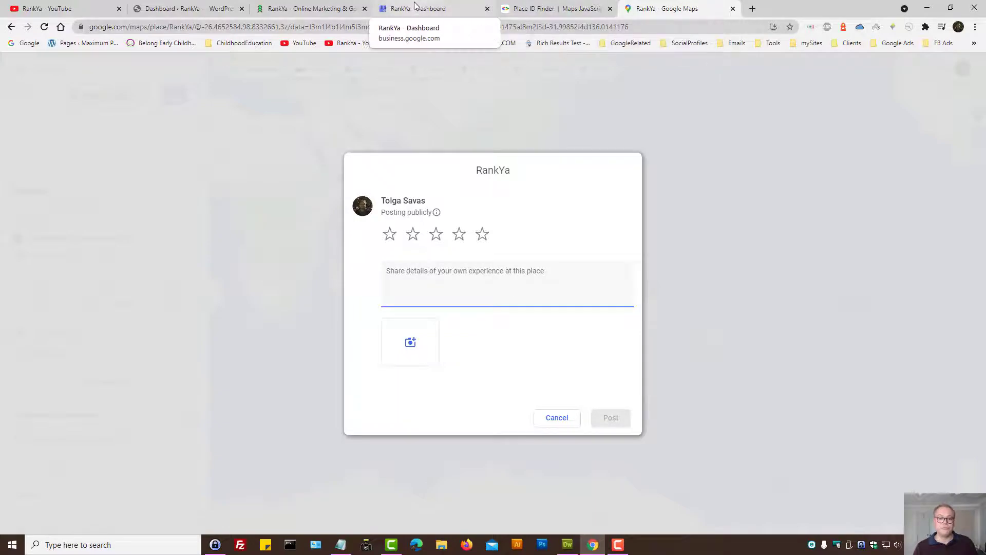
Close the Request reviews dialog and look through the latest reviews summary on the dashboard.
click(415, 9)
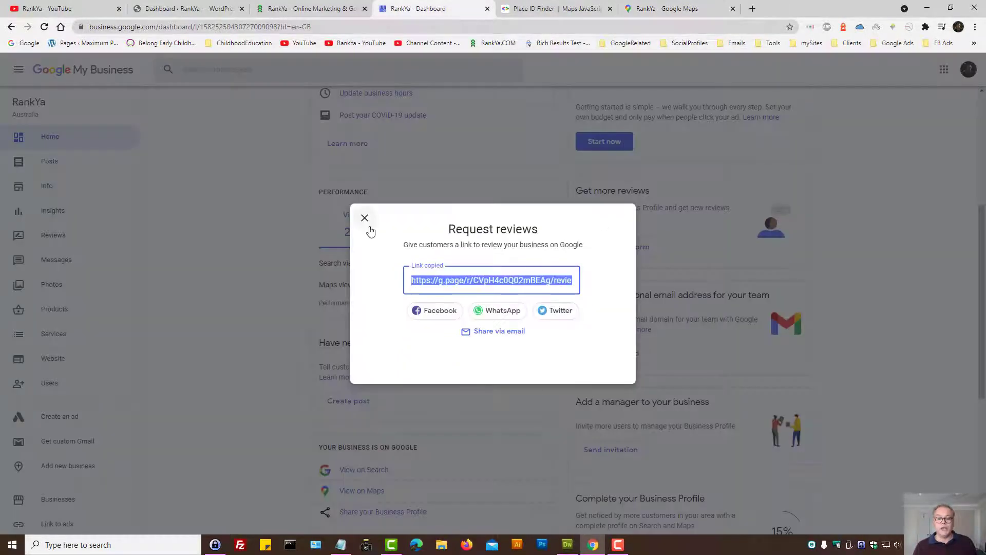
click(363, 217)
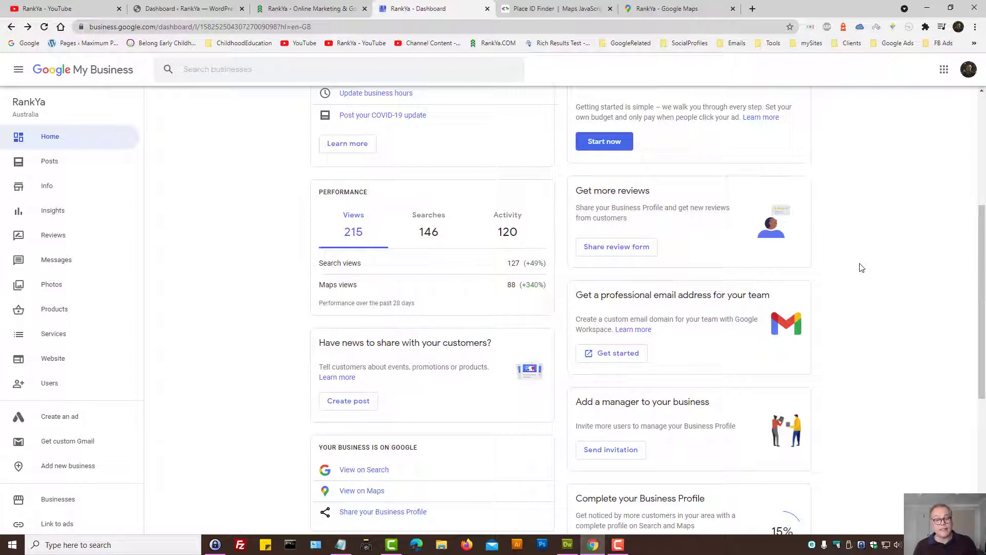
mouse_move(45, 138)
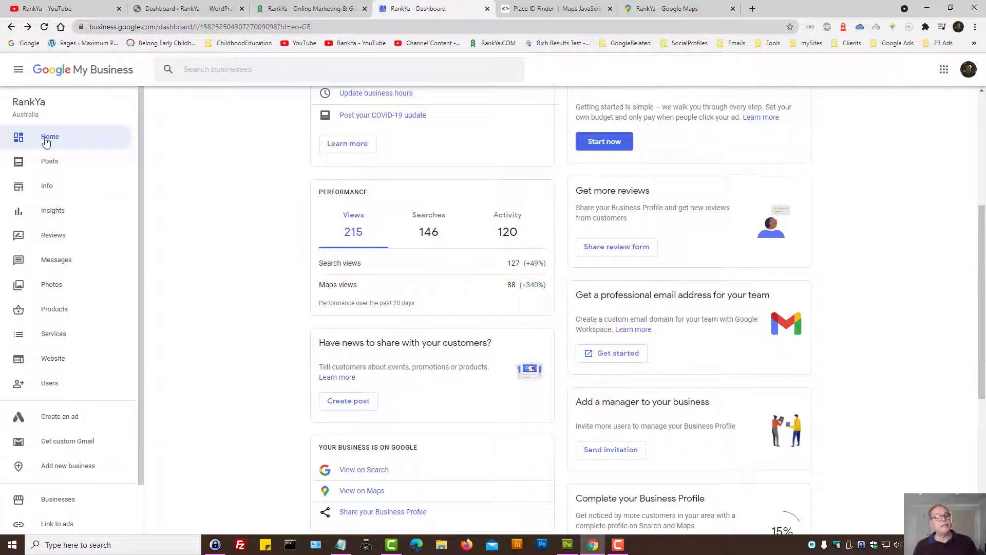
scroll(down, 3)
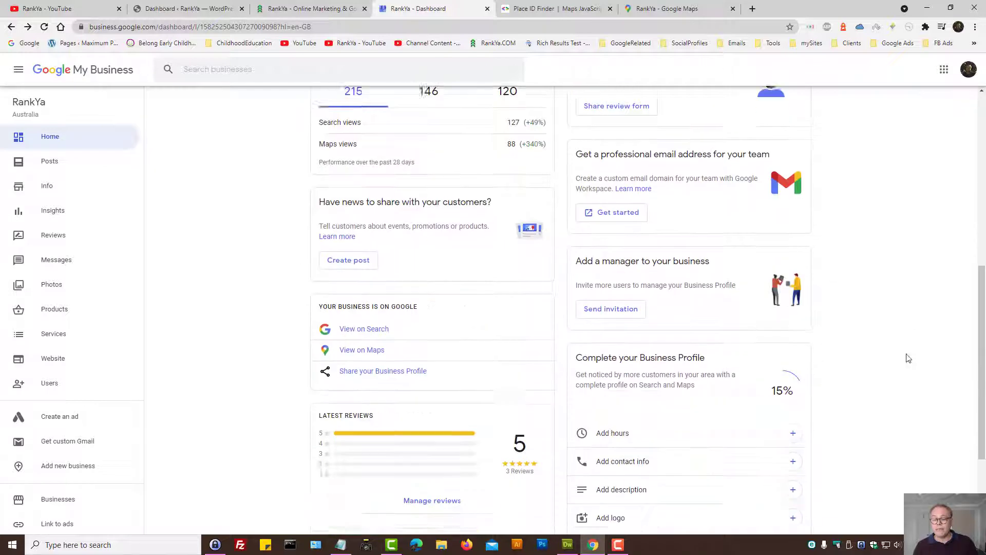
scroll(down, 3)
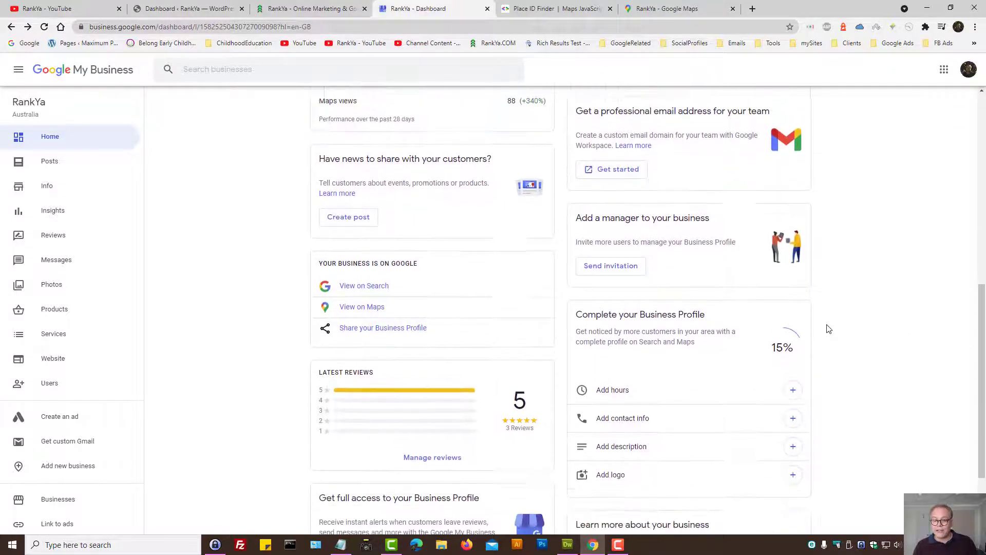
scroll(up, 3)
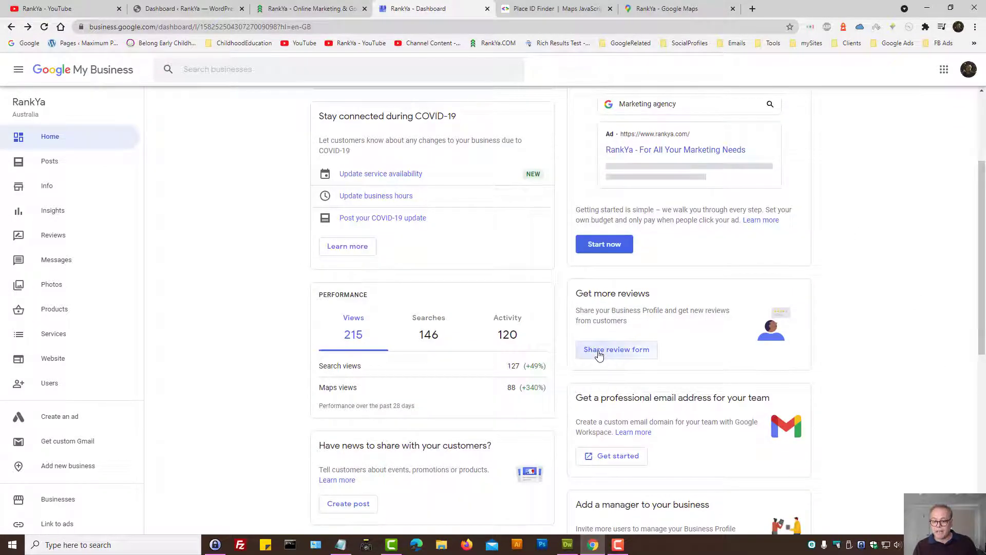
Copy the review request link via right-click and switch to the Dreamweaver link notes.
right_click(491, 280)
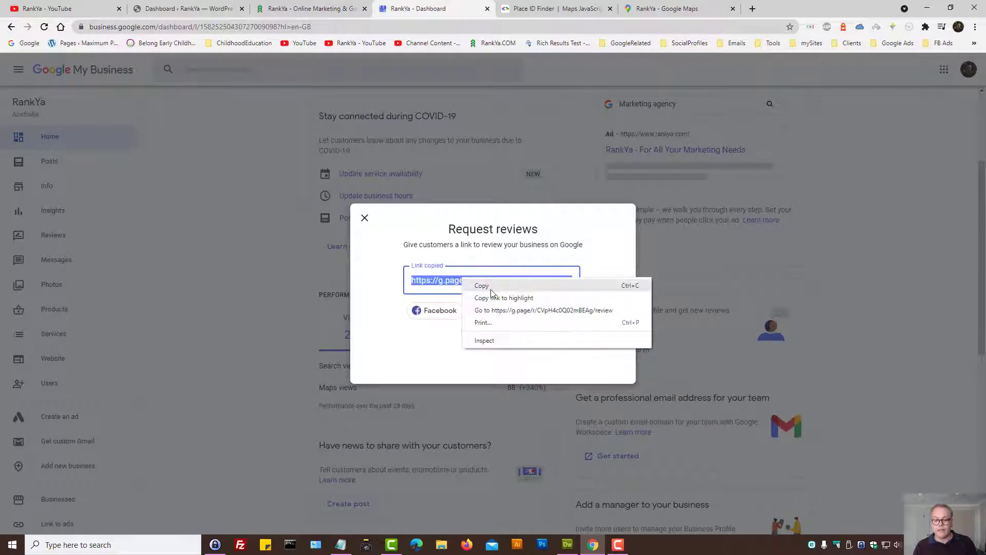
click(481, 284)
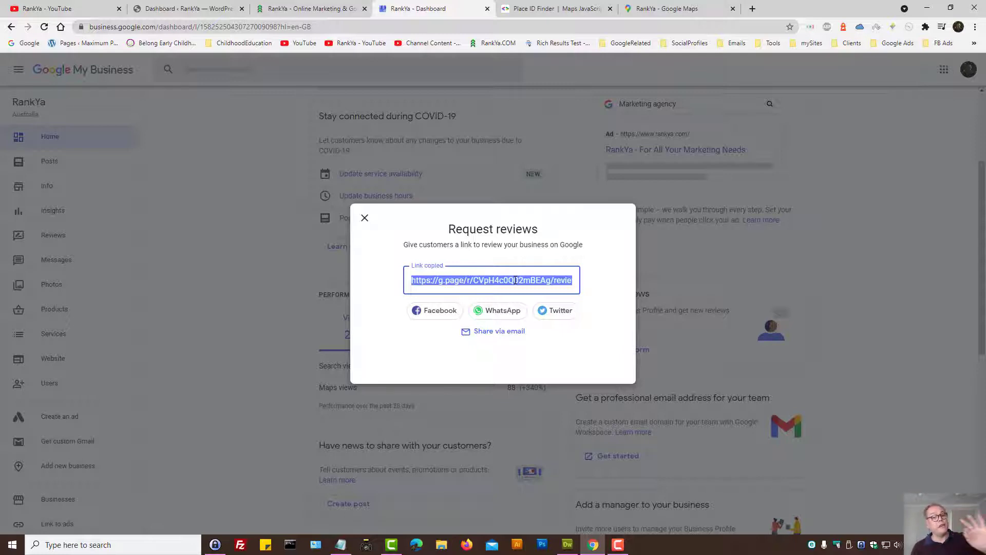
mouse_move(587, 377)
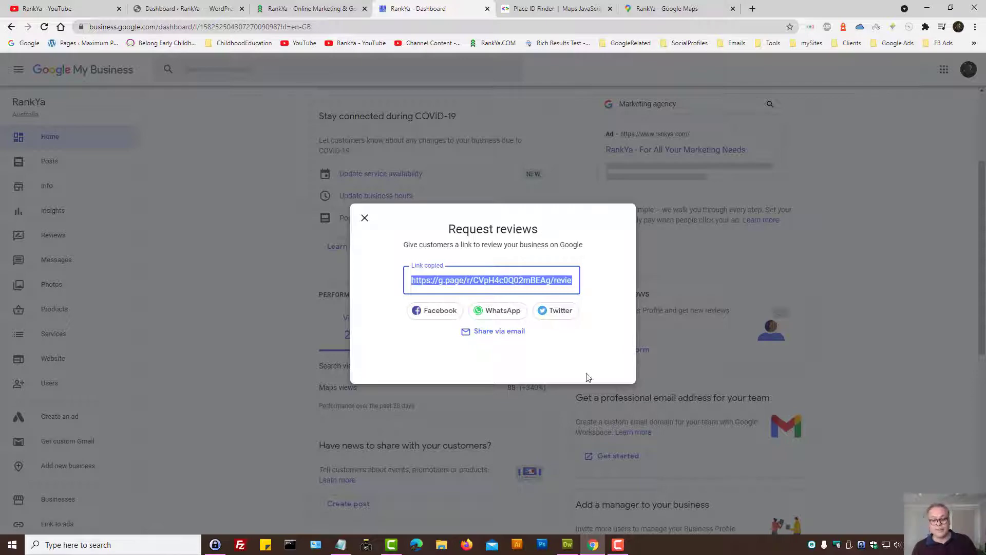
click(567, 545)
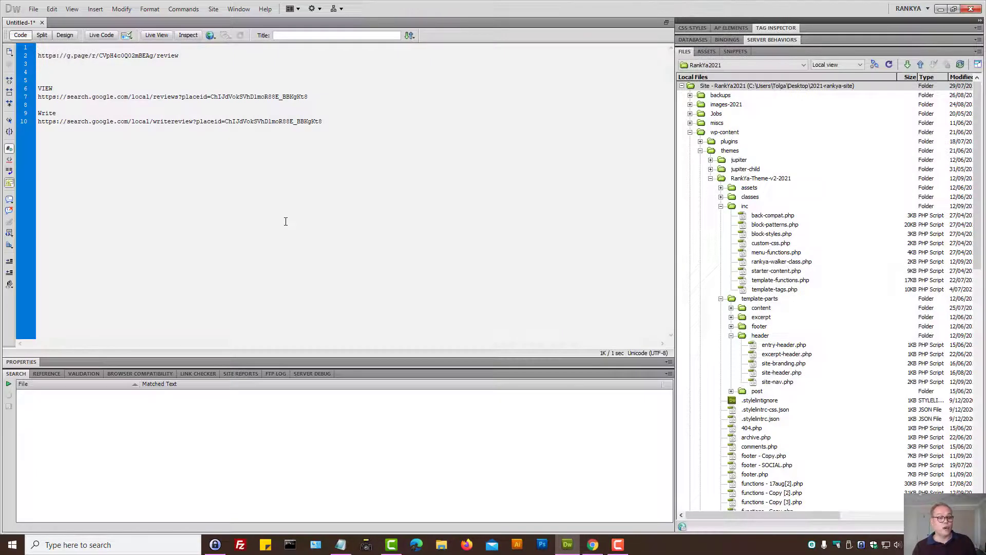
Select the writereview URL on line 10 of the link notes and return to Chrome.
click(39, 71)
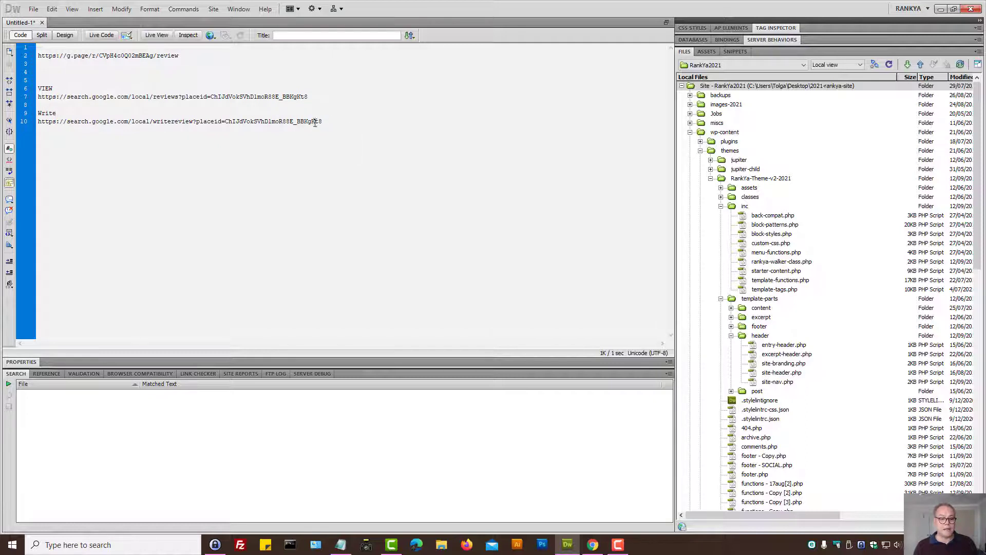
triple_click(179, 122)
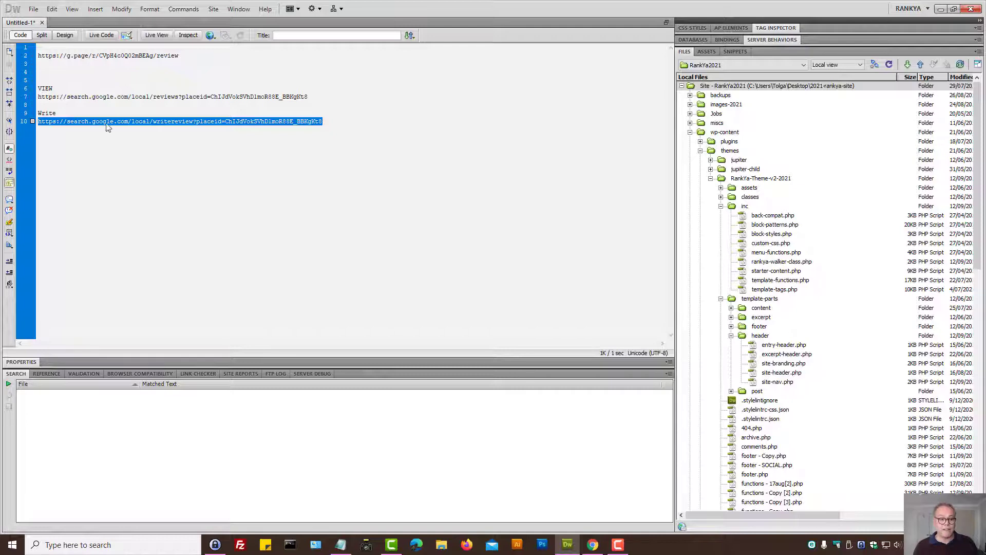
click(132, 122)
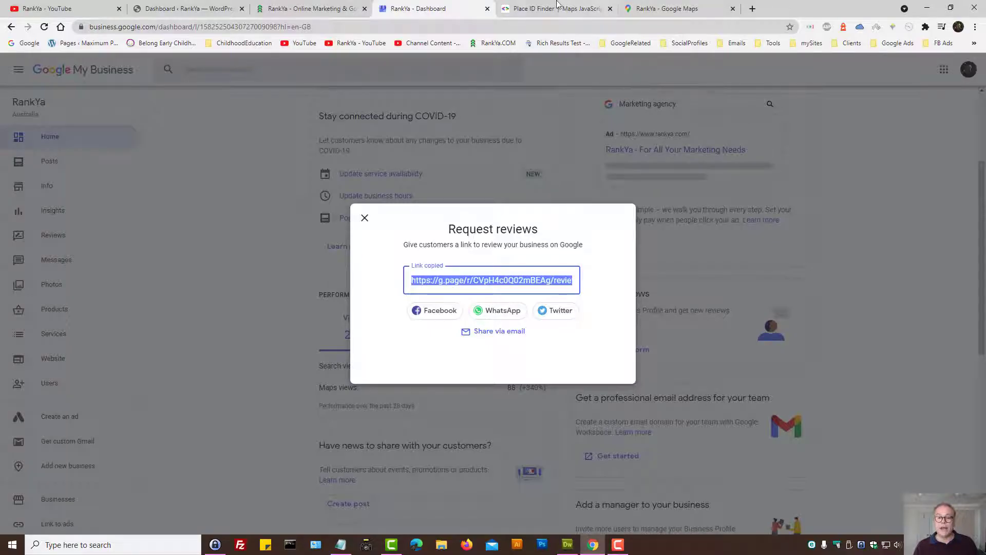
Select the McDonald's place ID in the Place ID Finder map info window.
click(555, 8)
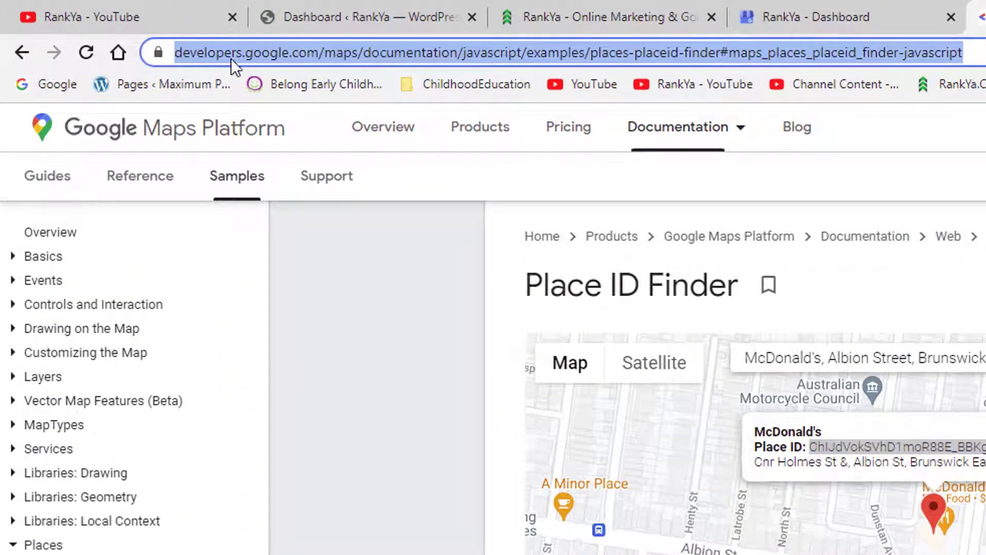
mouse_move(345, 62)
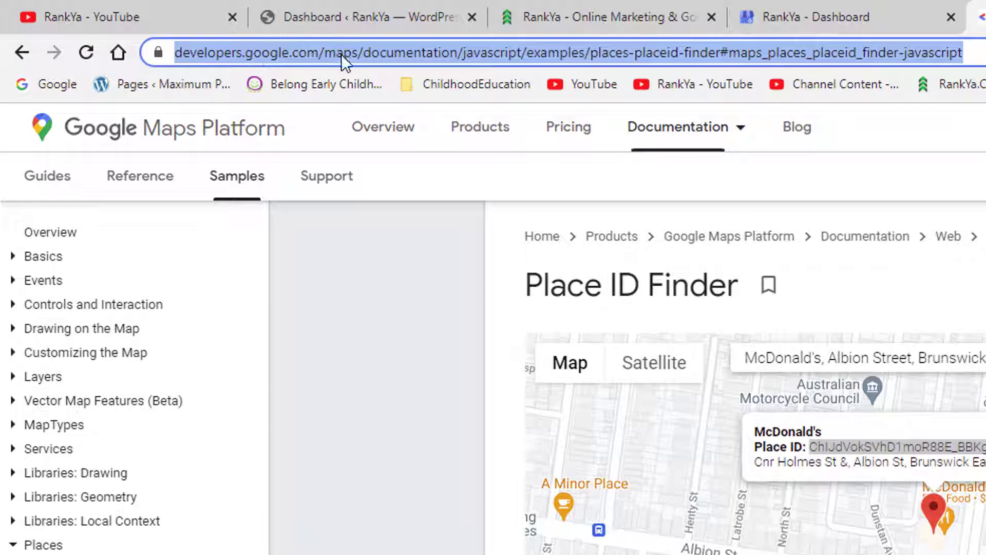
mouse_move(505, 69)
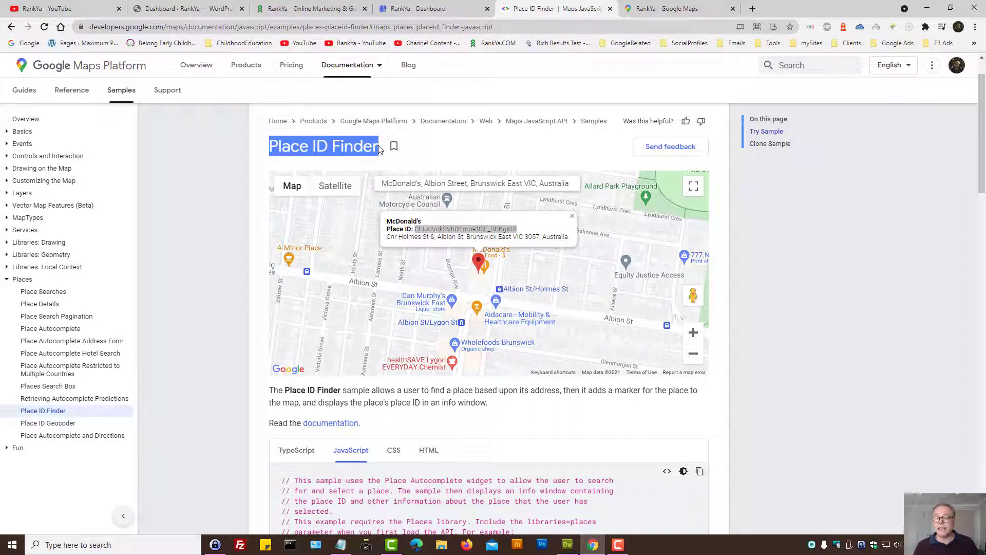
click(476, 183)
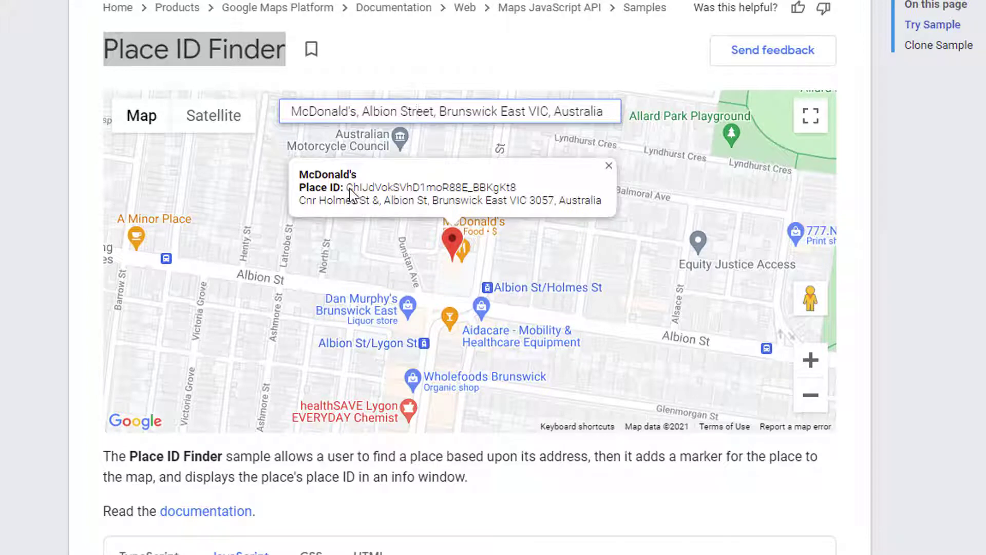
double_click(429, 187)
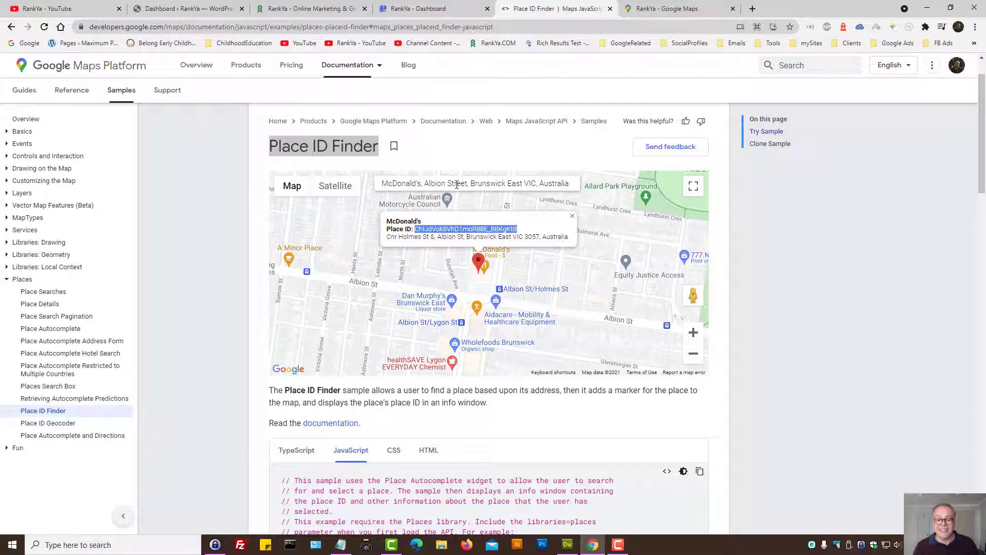
mouse_move(422, 231)
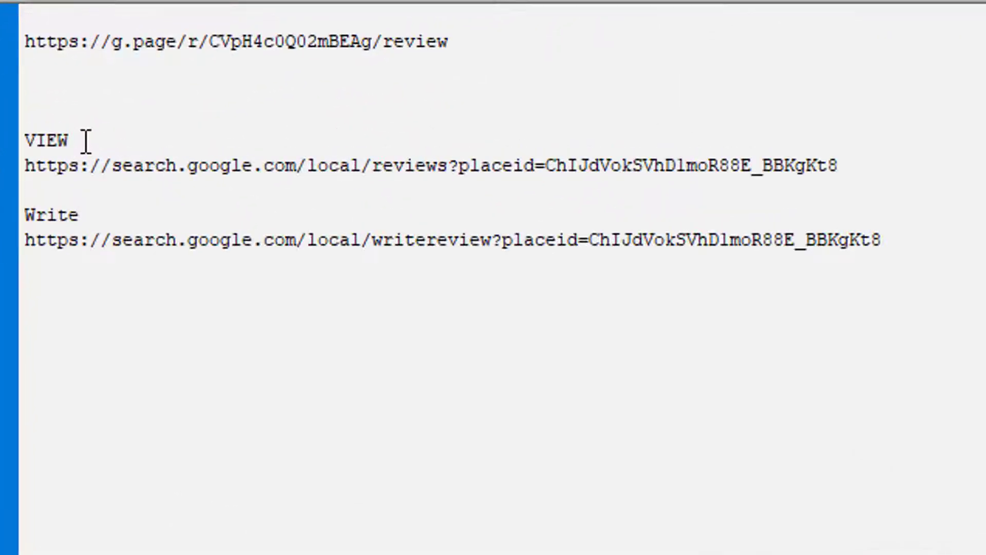
Select the complete view-reviews URL line in the link notes.
double_click(45, 140)
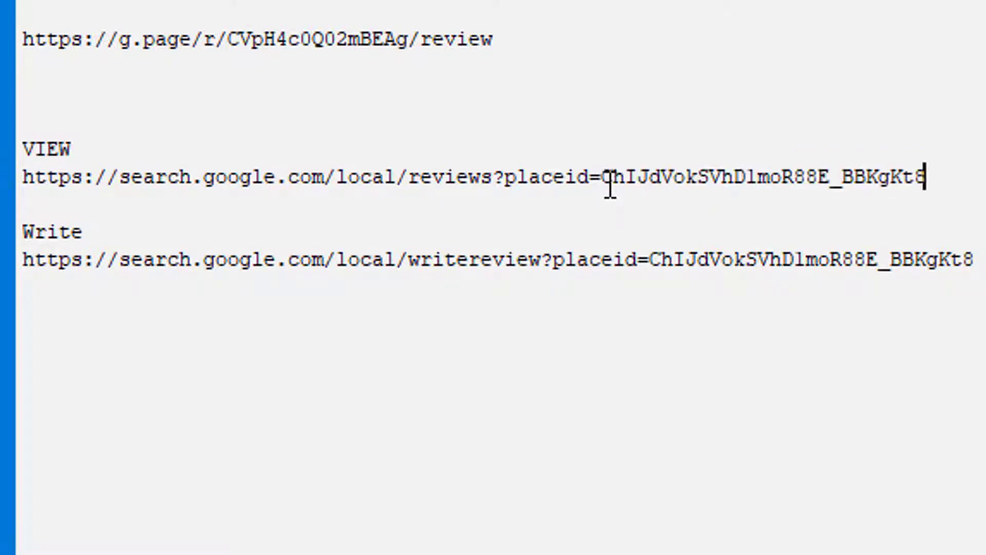
mouse_move(515, 177)
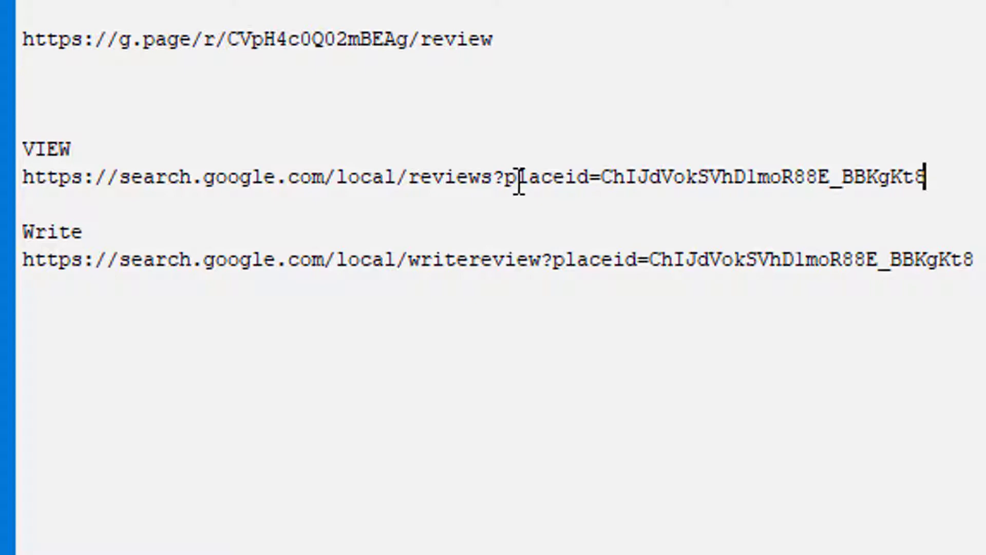
double_click(448, 176)
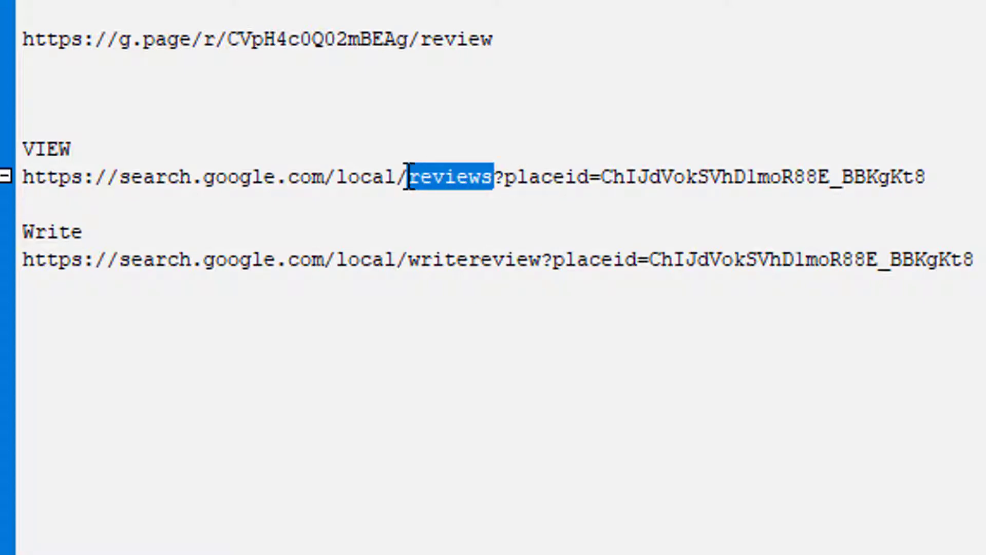
triple_click(441, 177)
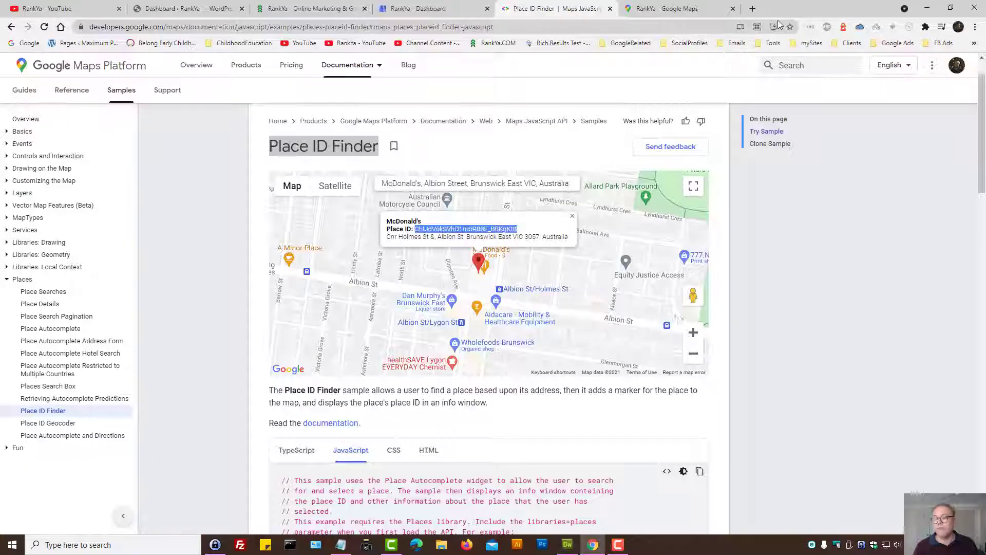
Load the view-reviews URL in a new tab to confirm McDonald's reviews panel, then return to the notes.
click(751, 9)
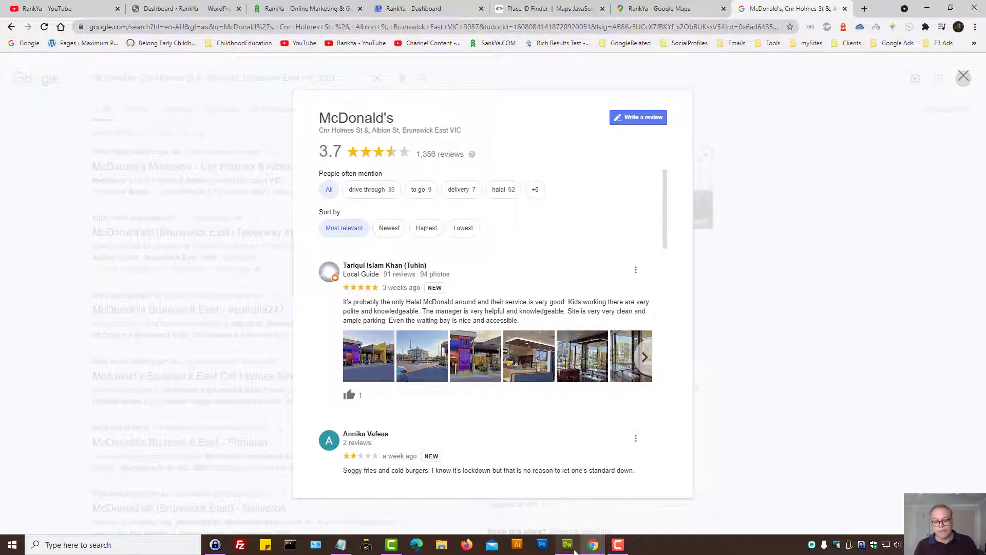
click(567, 544)
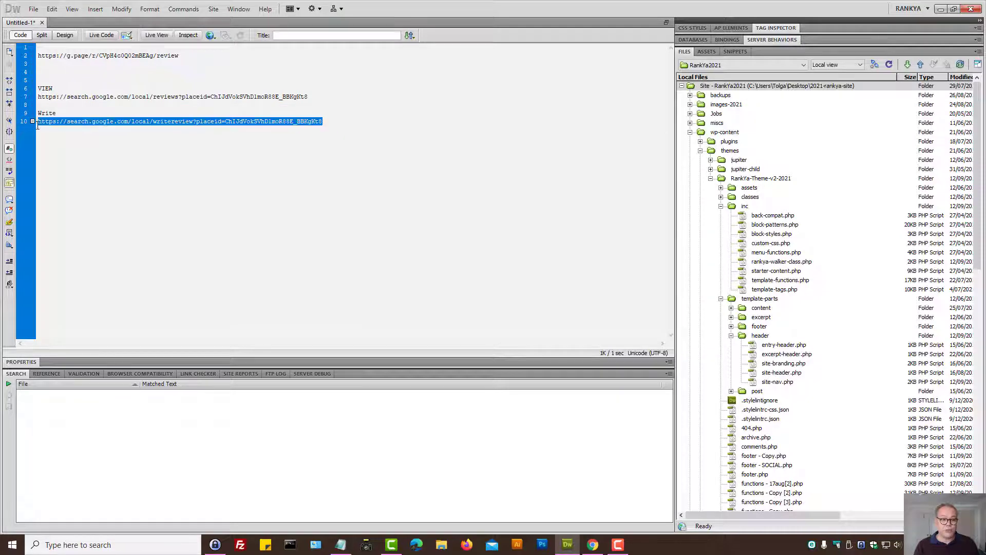
Copy the write-review URL from the link notes and go to Chrome to test it.
right_click(178, 121)
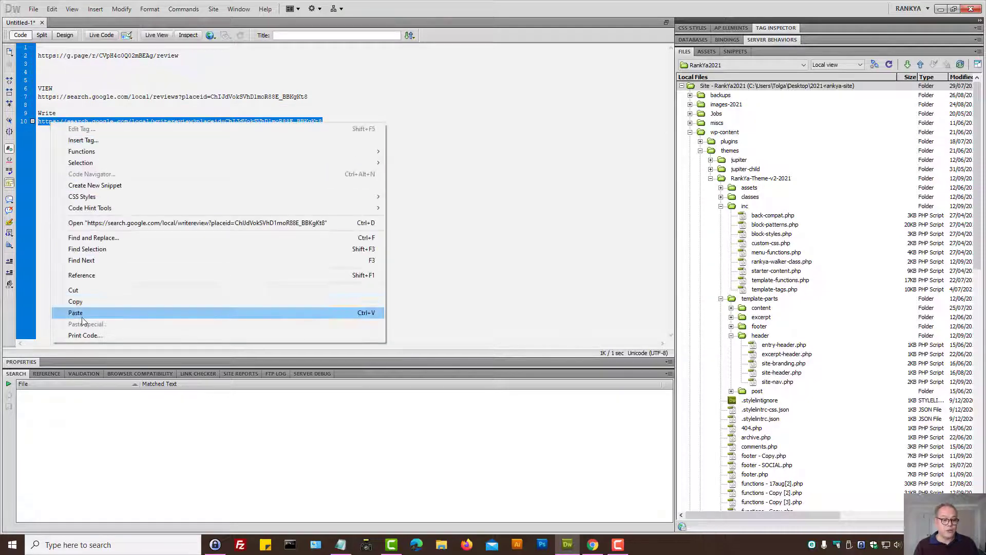
click(75, 312)
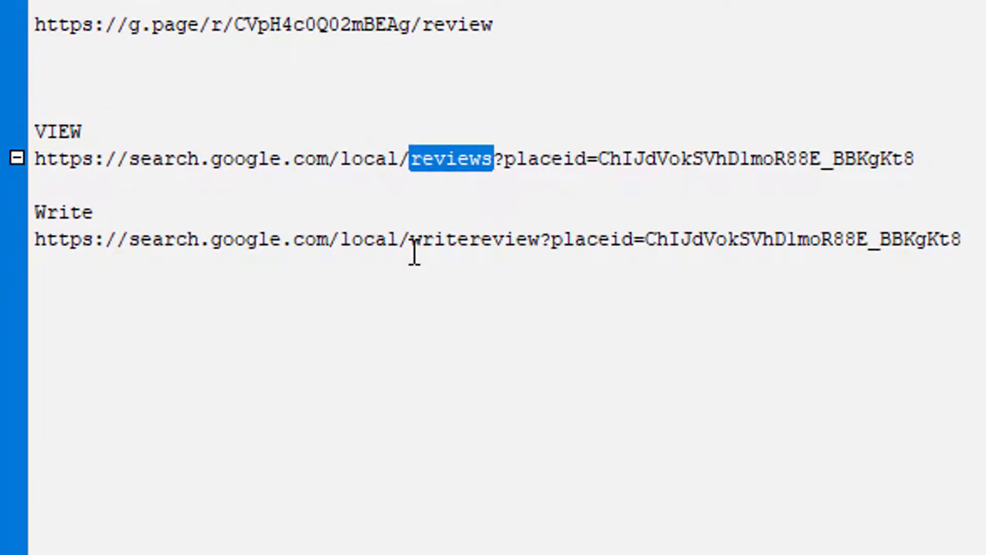
double_click(474, 237)
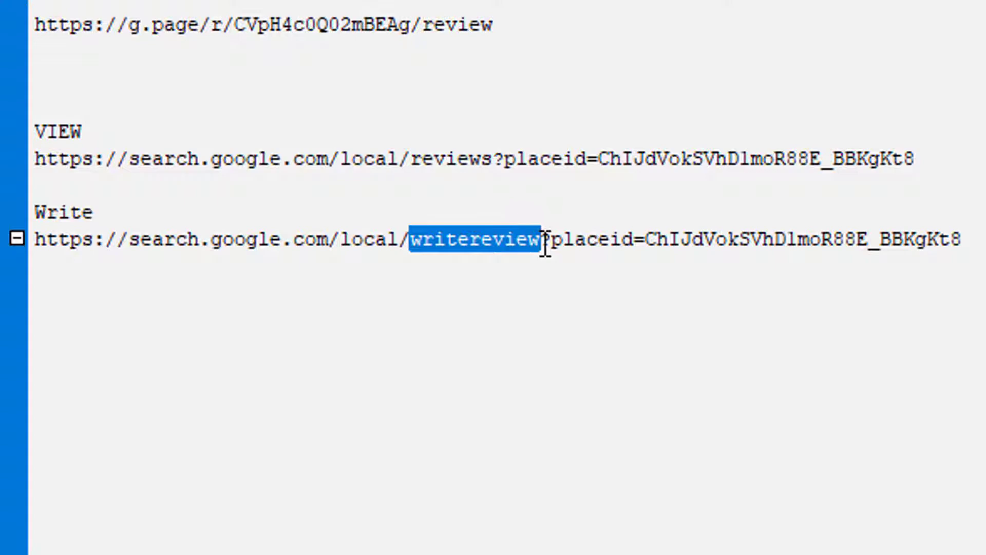
triple_click(490, 239)
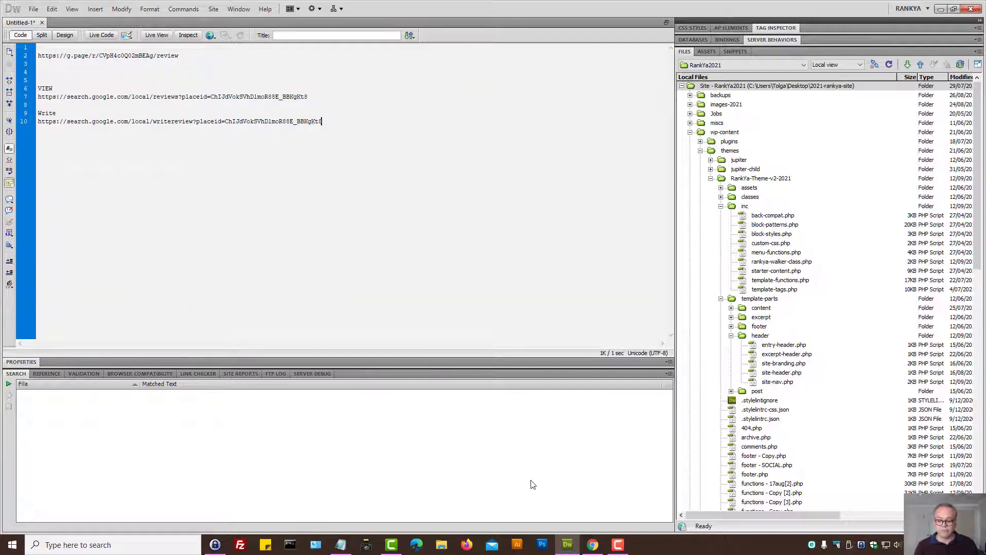
click(592, 544)
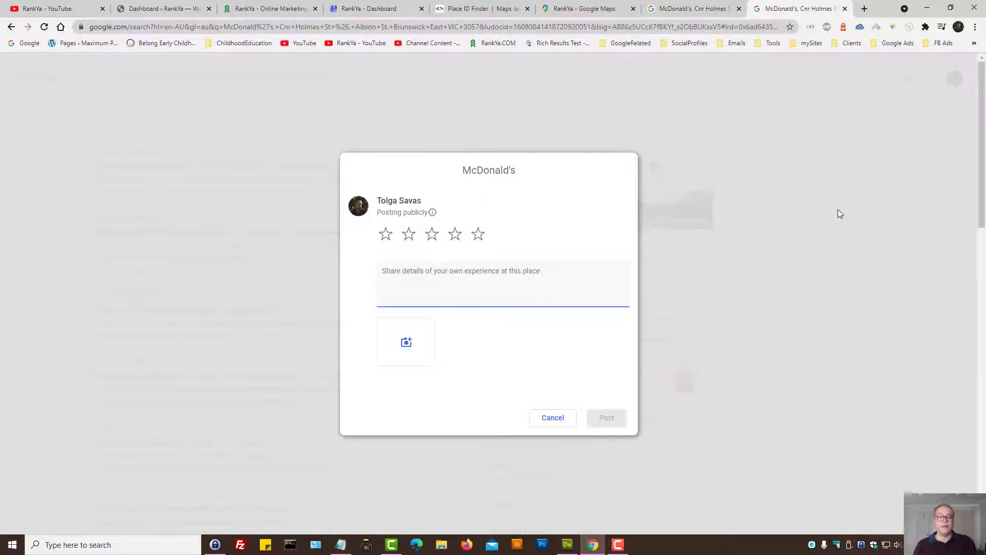
mouse_move(478, 258)
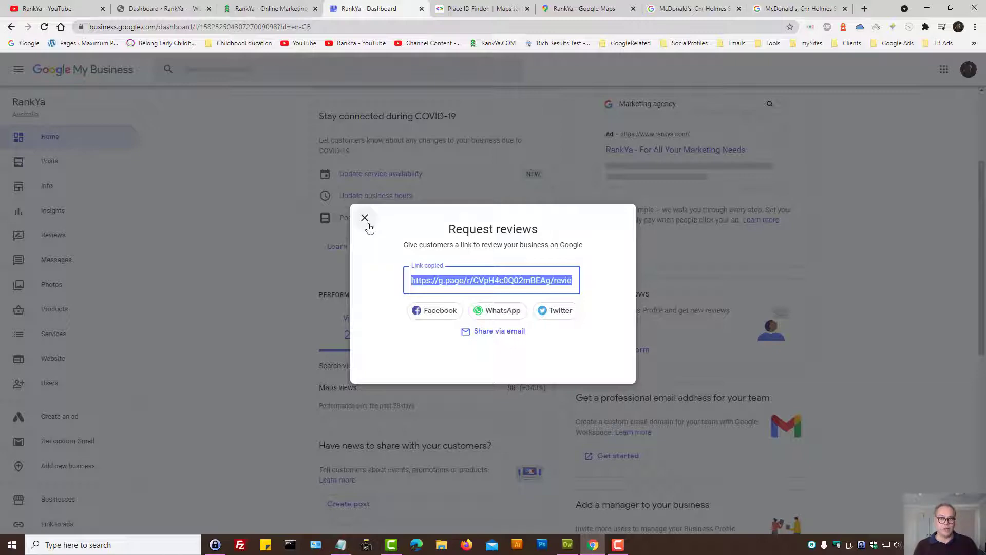
Copy the short share-review-form link again and return to the Dreamweaver link notes.
click(364, 218)
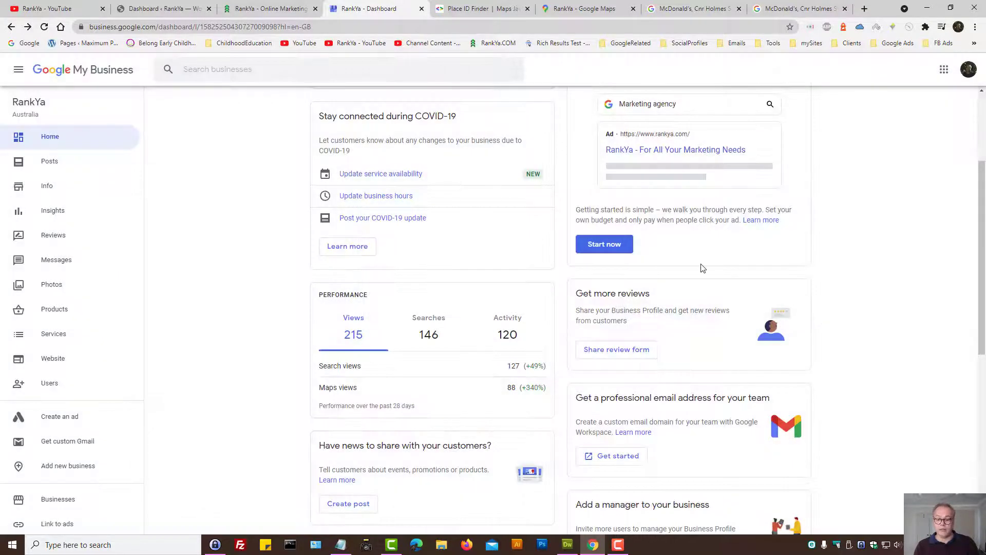
mouse_move(88, 75)
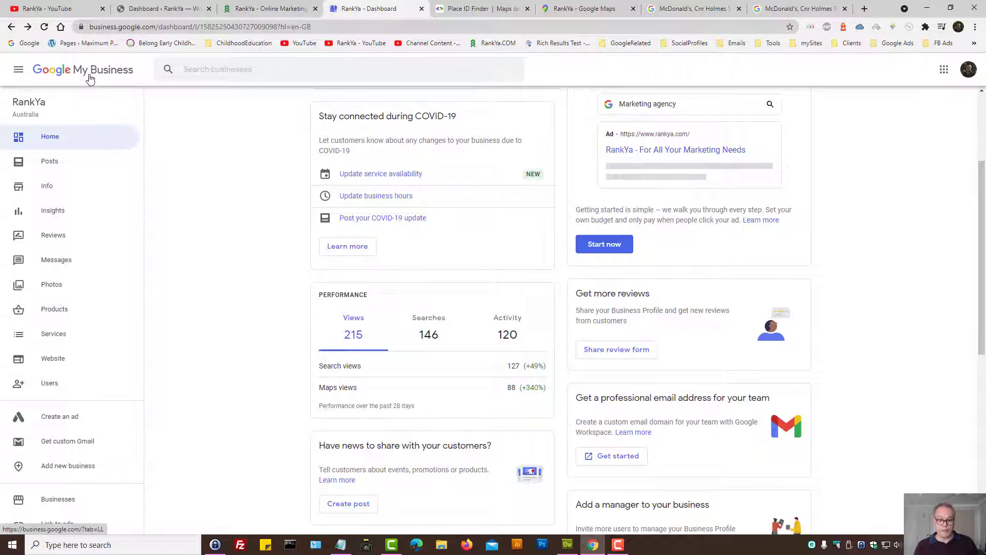
mouse_move(101, 125)
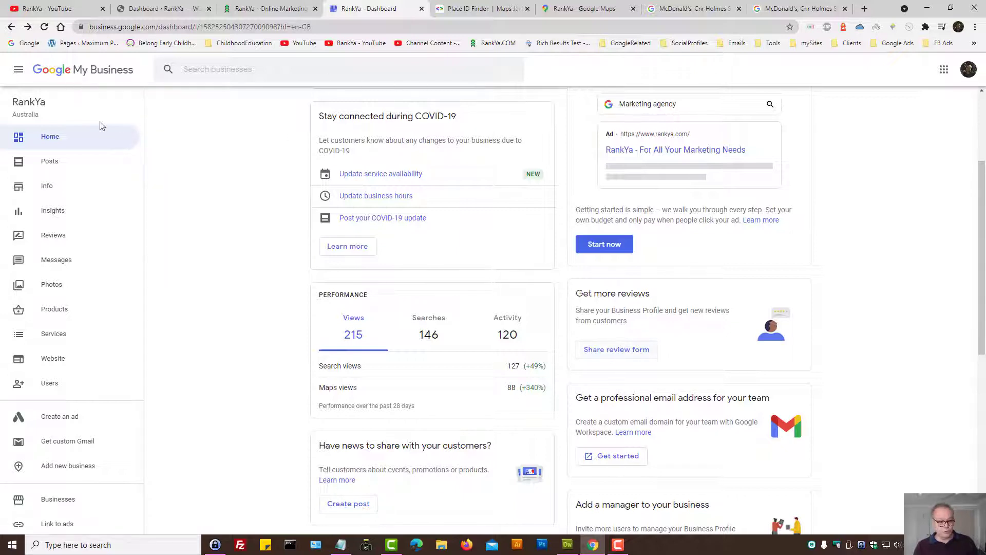
mouse_move(616, 349)
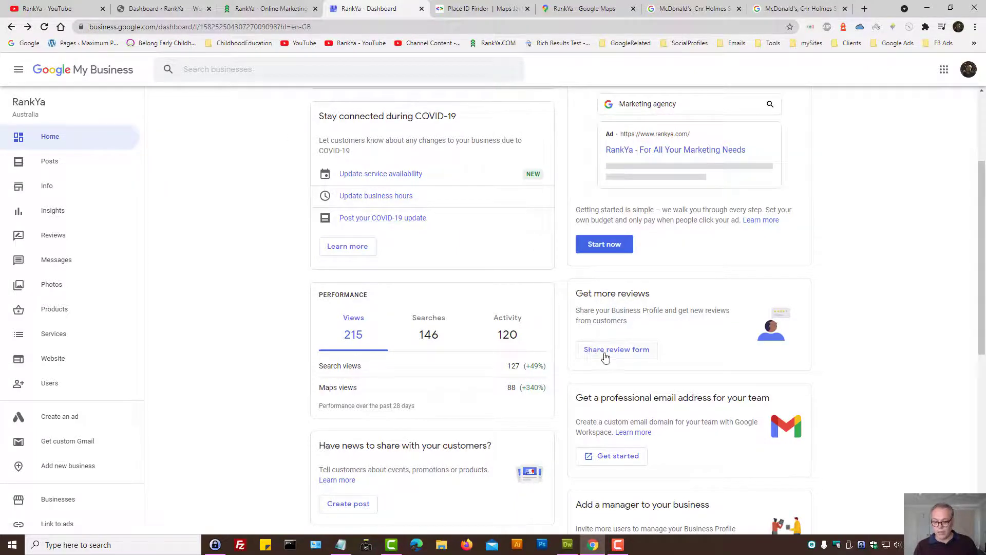
click(615, 350)
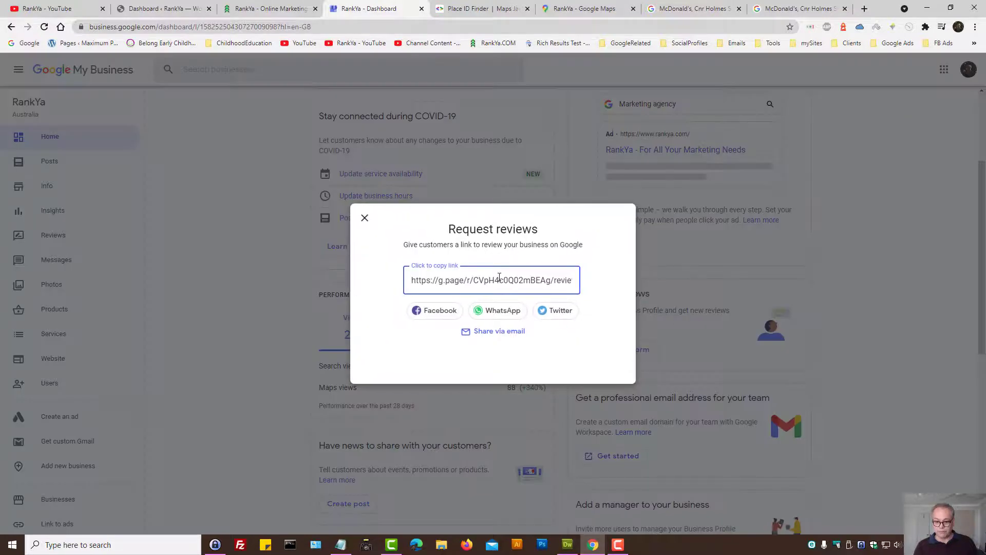
click(492, 279)
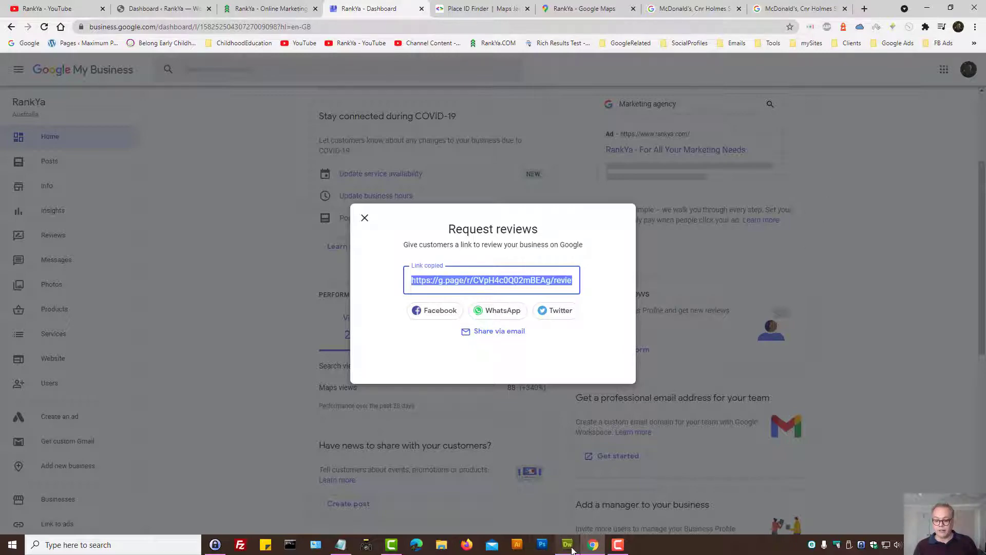
click(567, 545)
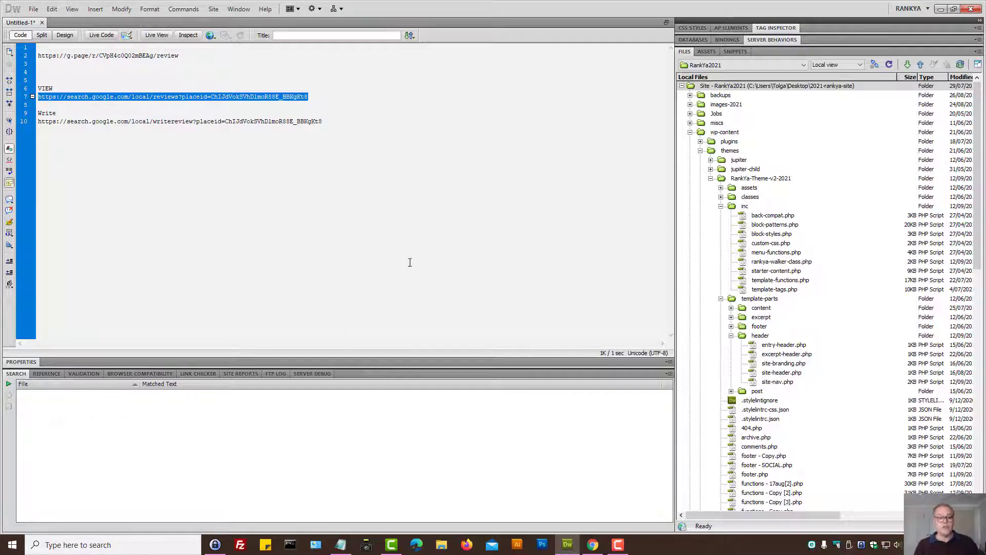
mouse_move(321, 156)
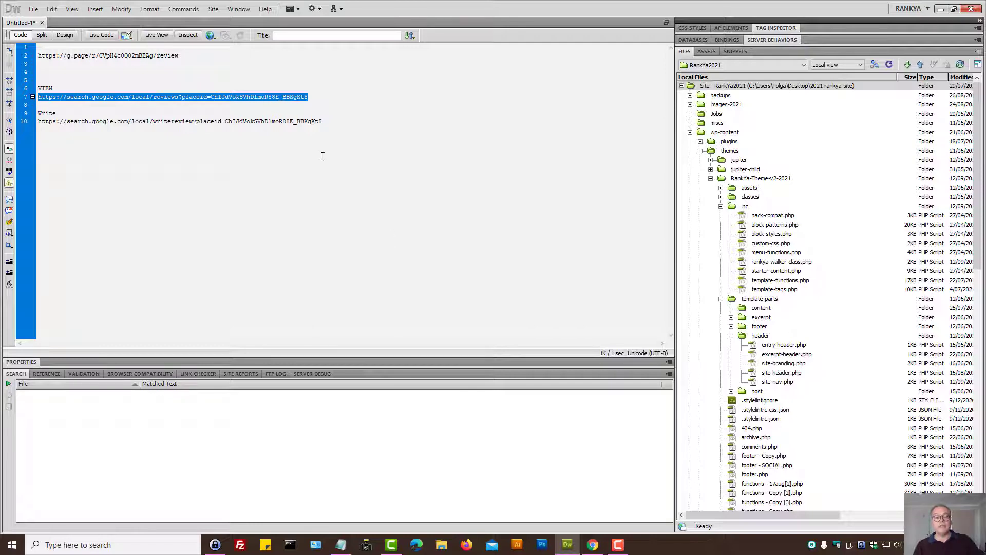
Switch from Dreamweaver to Chrome, pass RankYa's review form and land on the Place ID Finder.
click(591, 545)
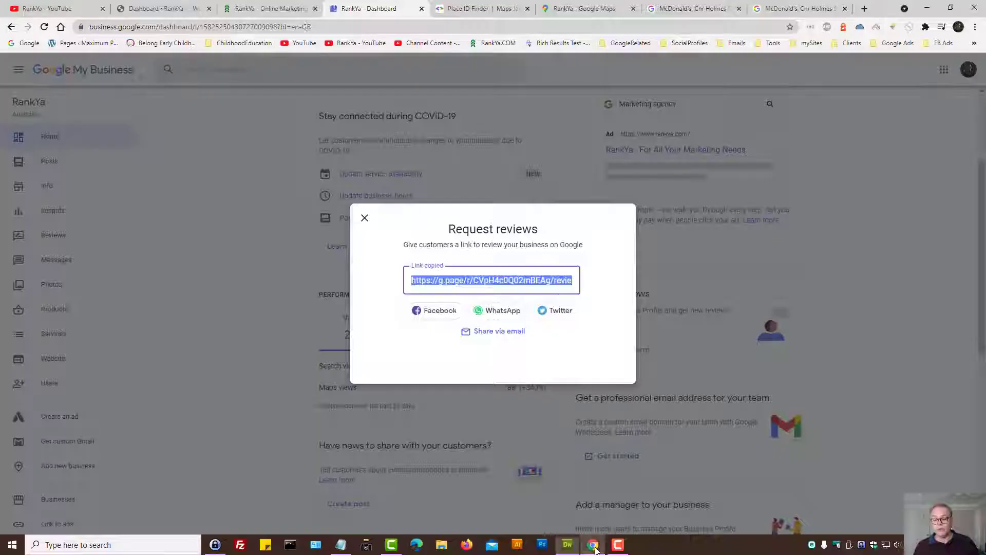
click(578, 8)
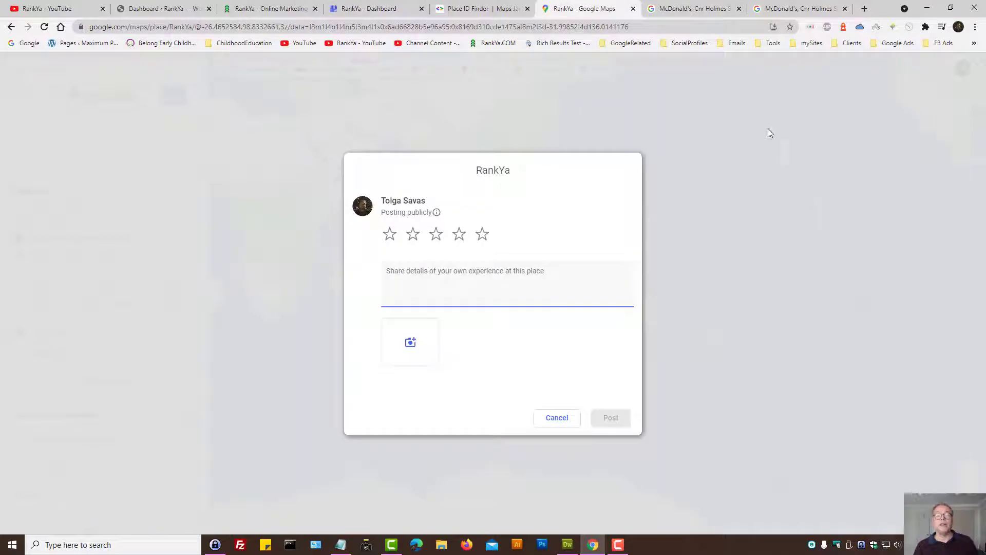
click(481, 9)
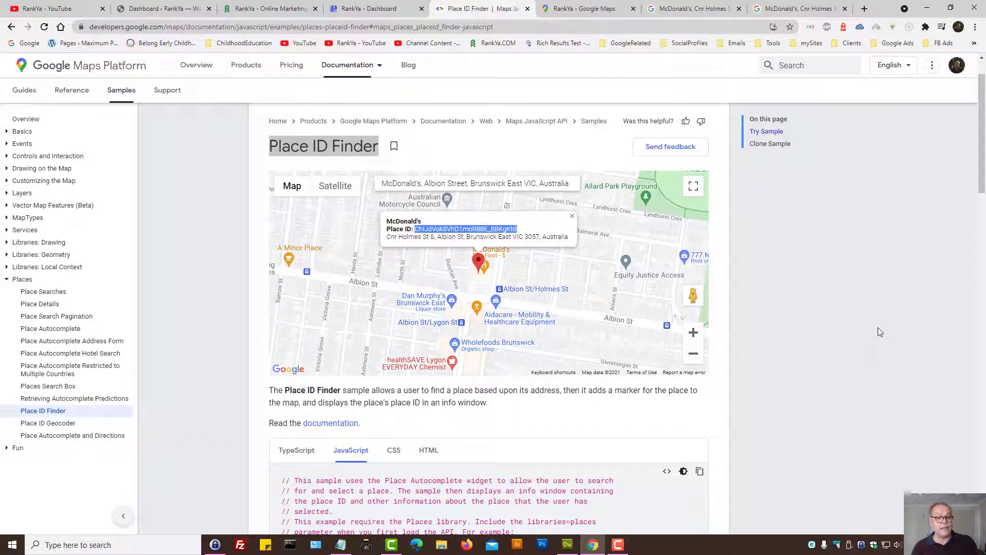
mouse_move(327, 201)
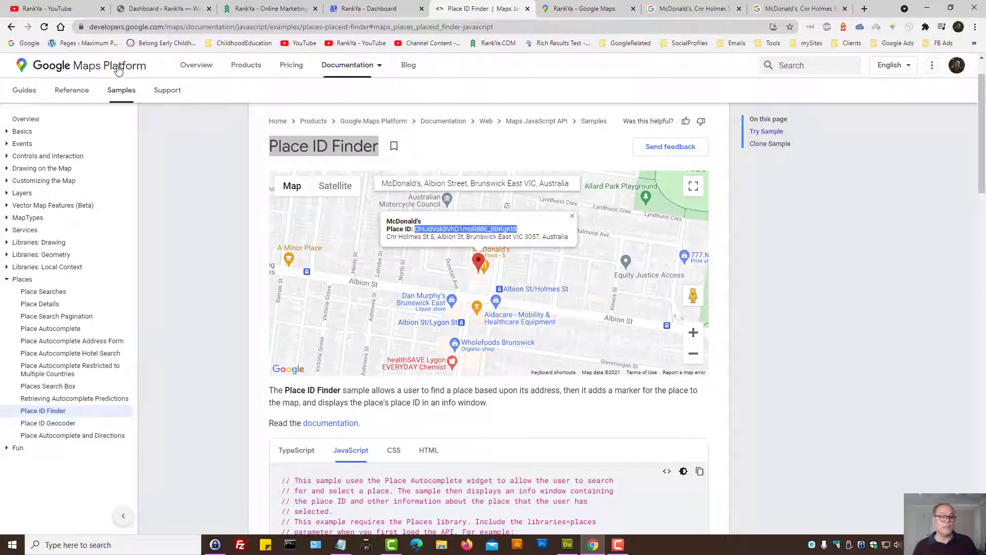
Copy McDonald's place ID from Place ID Finder and select the place ID in the view-reviews URL.
click(346, 64)
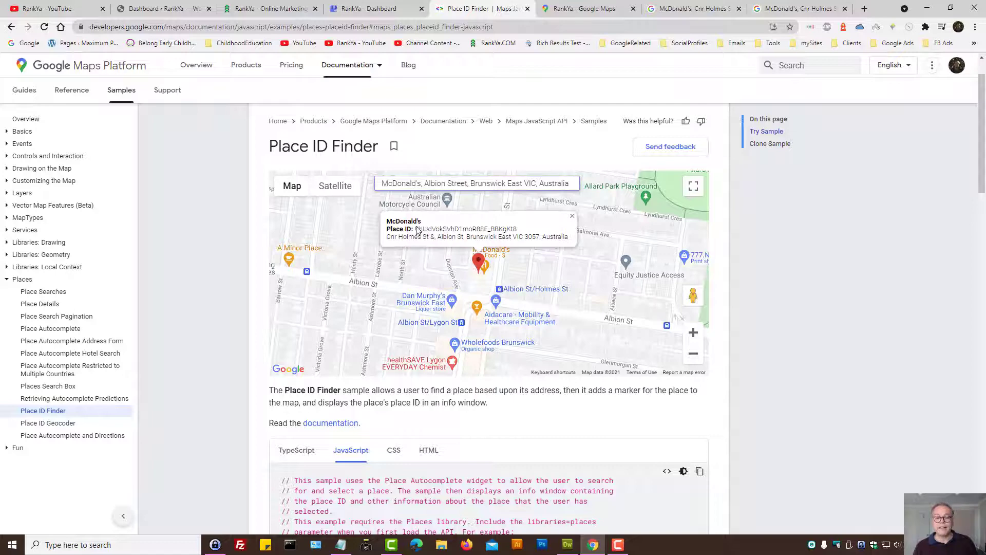
right_click(465, 228)
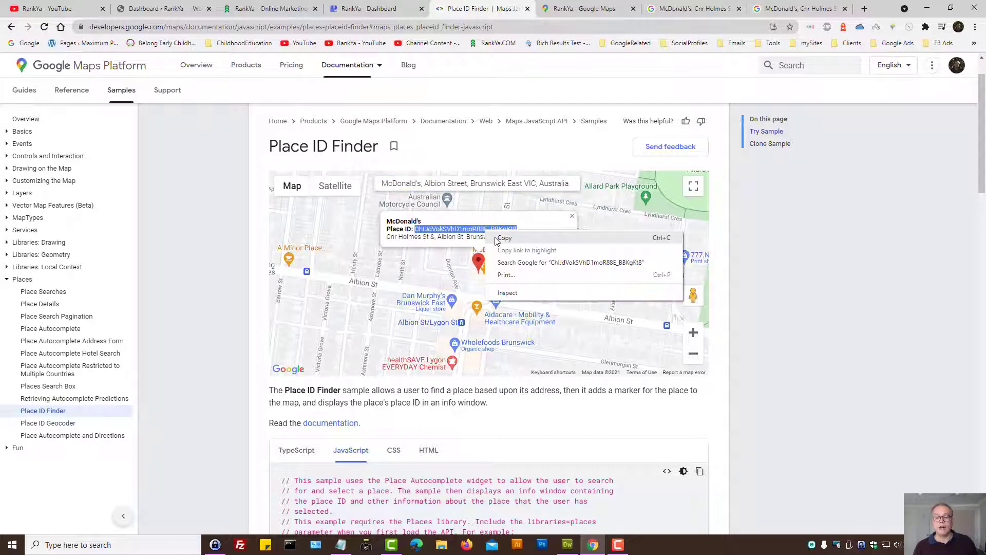
click(567, 544)
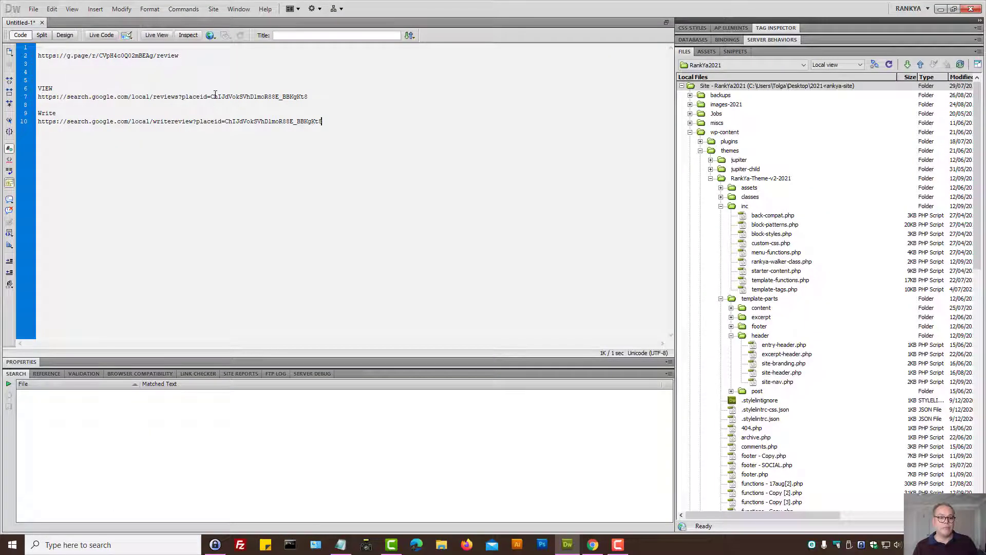
drag(210, 96, 307, 97)
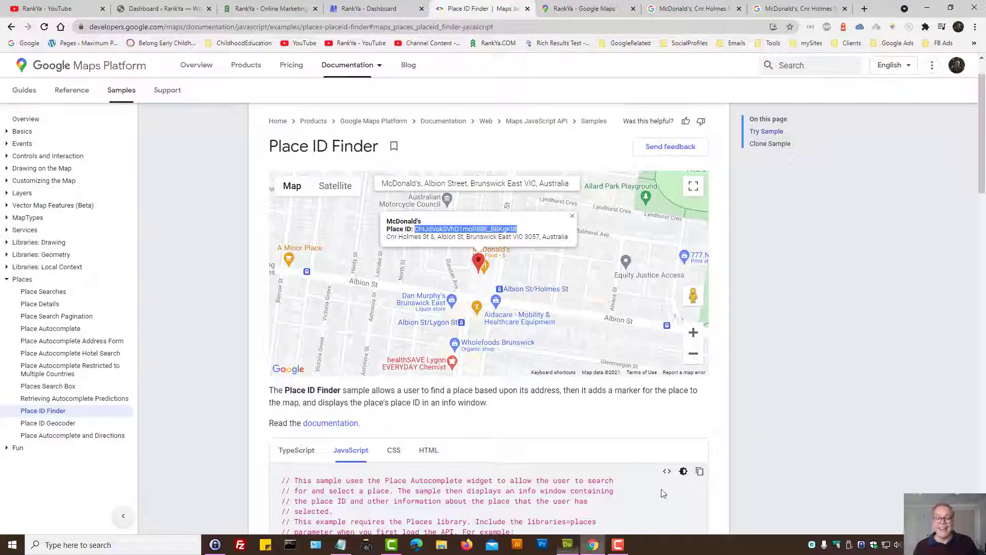
mouse_move(47, 8)
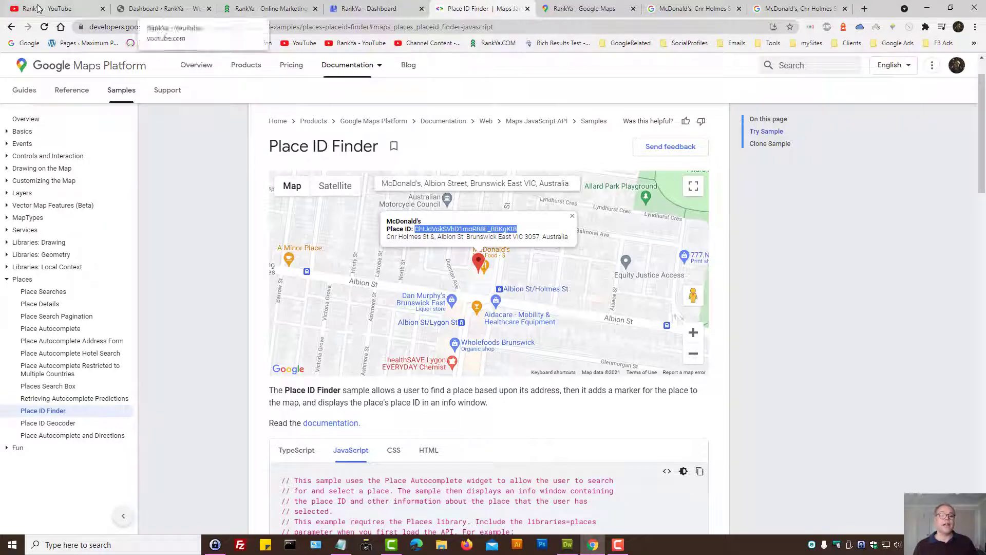
mouse_move(198, 252)
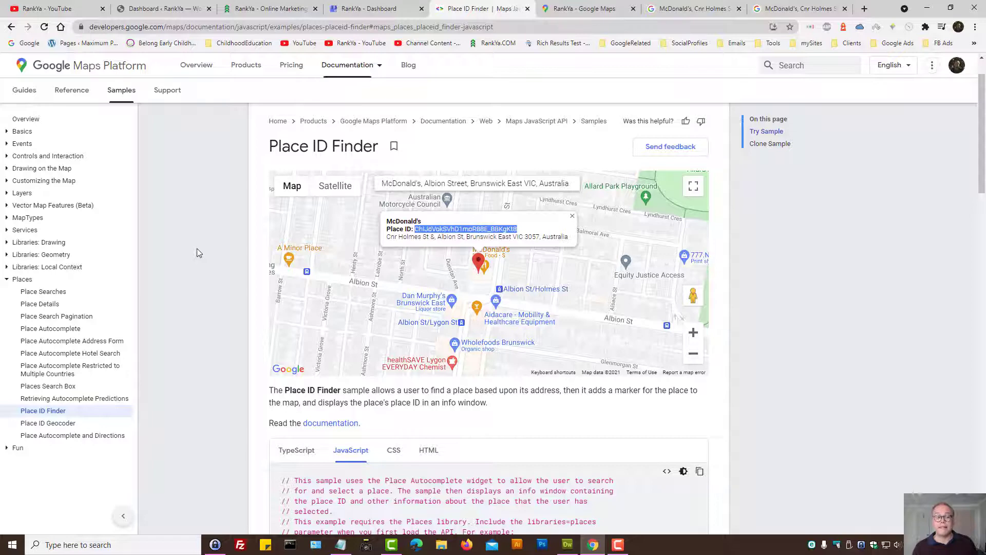
Switch to the RankYa YouTube channel.
click(47, 8)
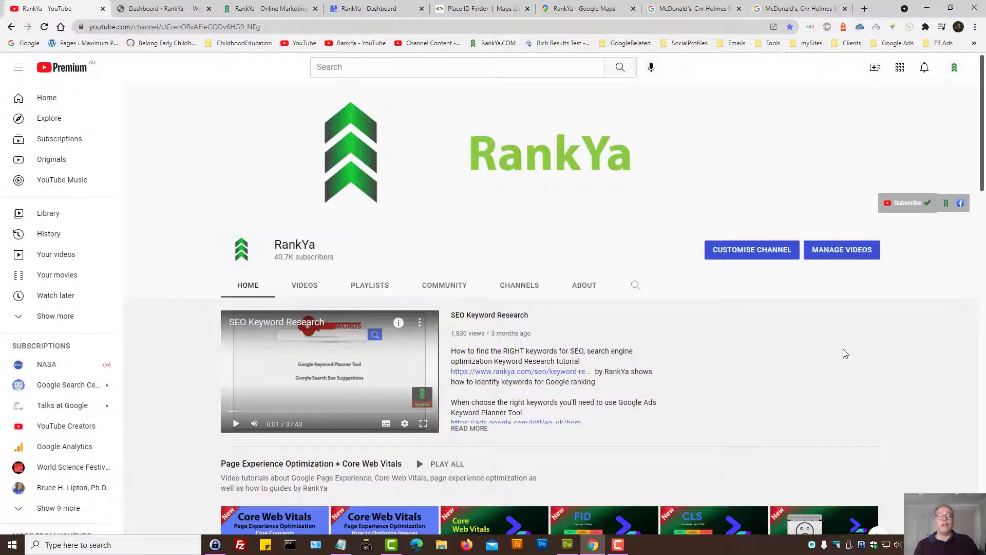